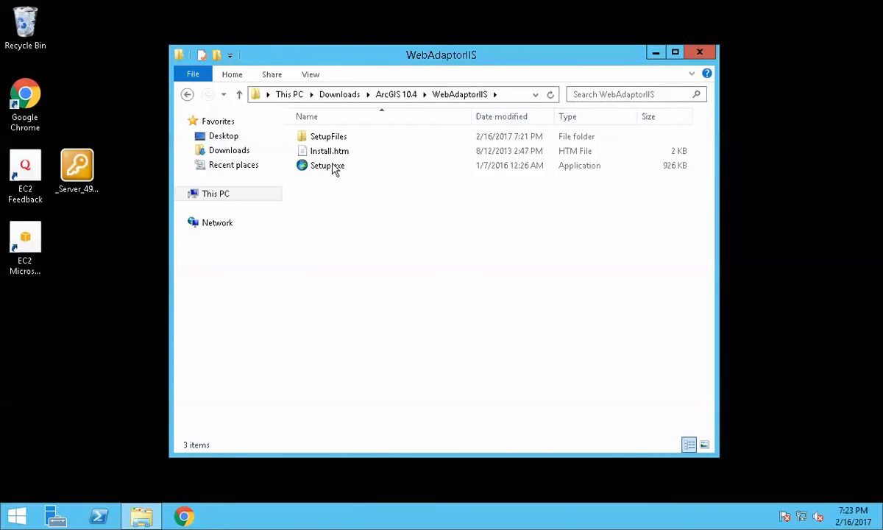
- Launch Setup.exe and accept installing the missing IIS components
double_click(327, 165)
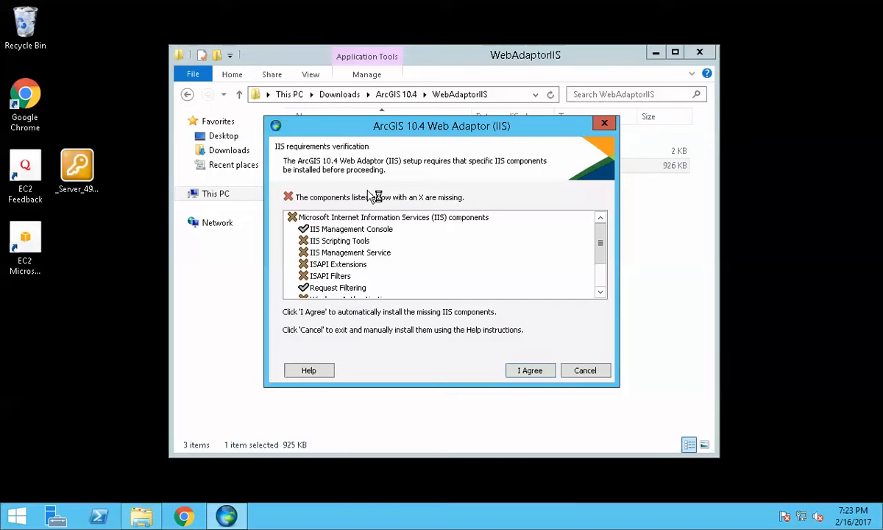
mouse_move(368, 207)
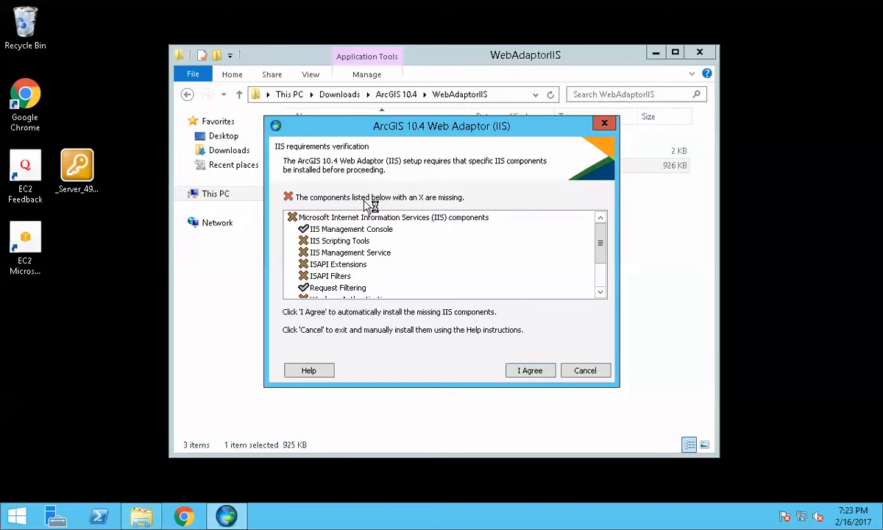
mouse_move(346, 190)
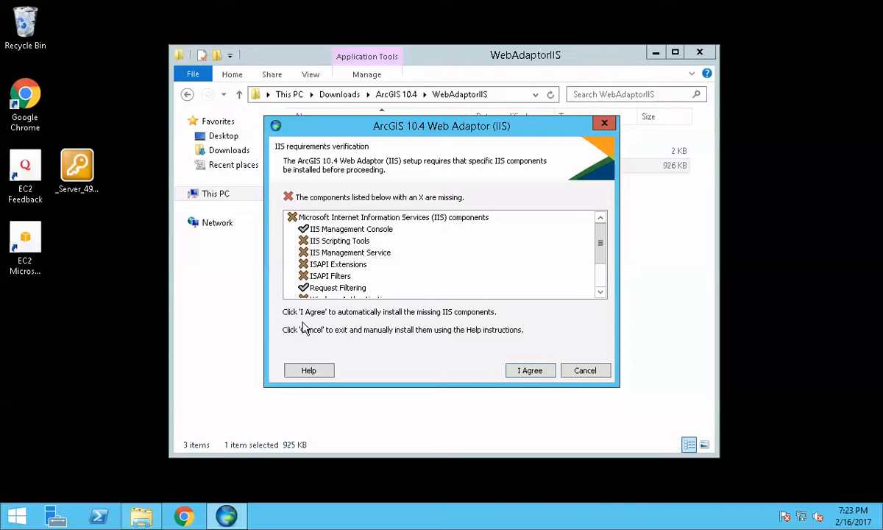
mouse_move(327, 324)
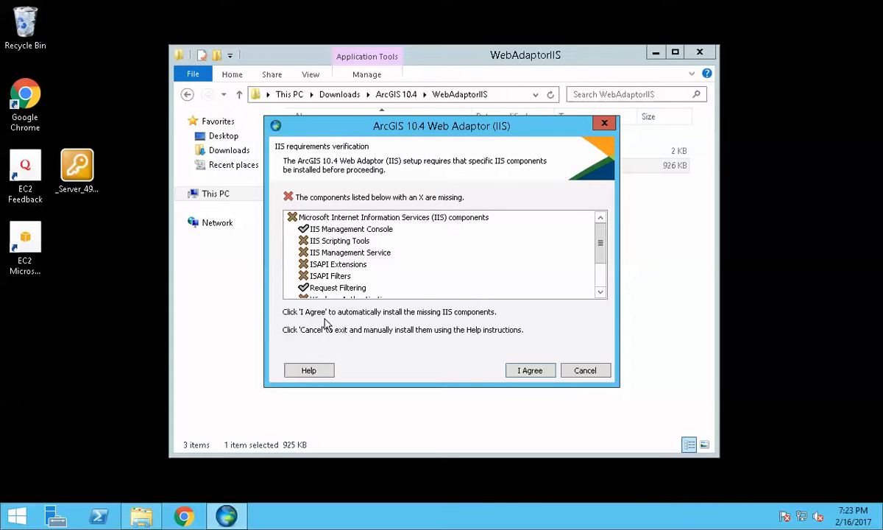
mouse_move(446, 320)
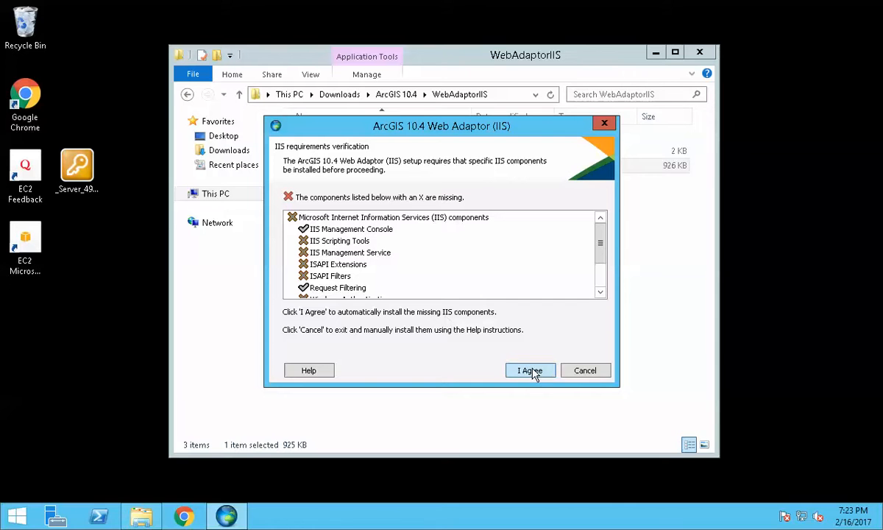
click(530, 371)
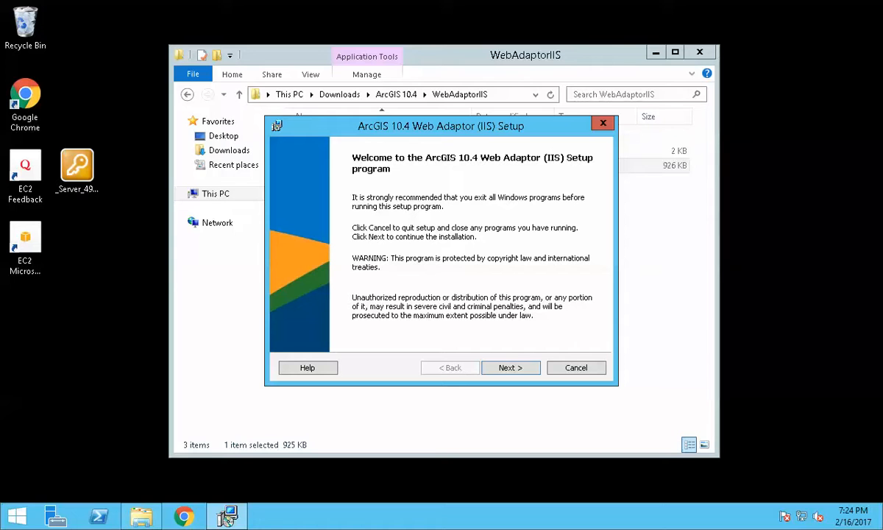
mouse_move(558, 16)
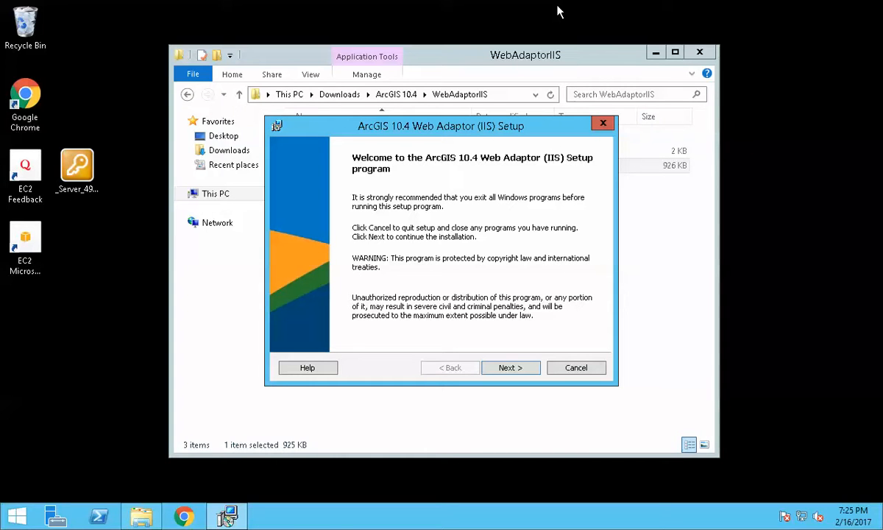
mouse_move(550, 57)
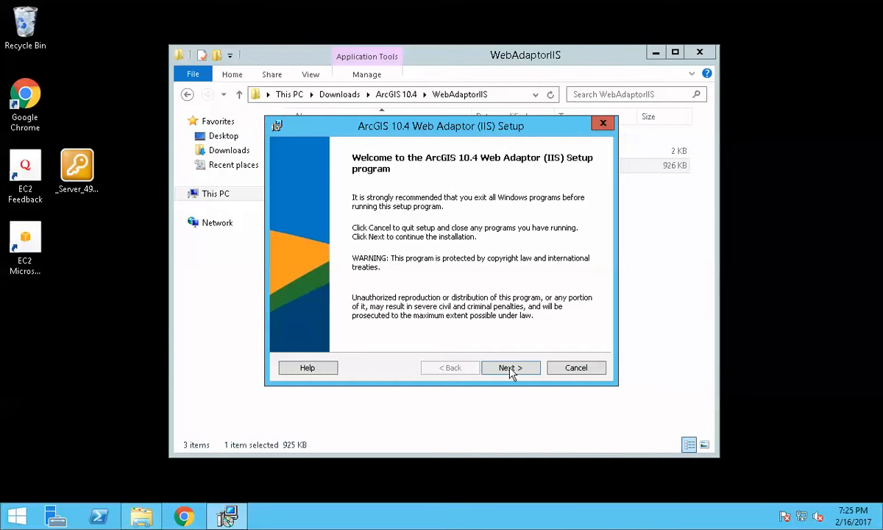
- Accept the license agreement and keep the default Web Adaptor feature selection
click(510, 368)
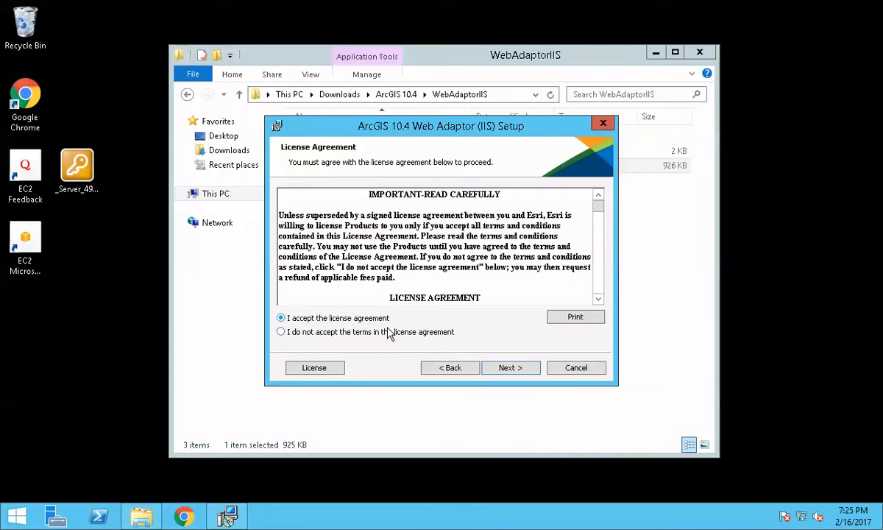
click(511, 368)
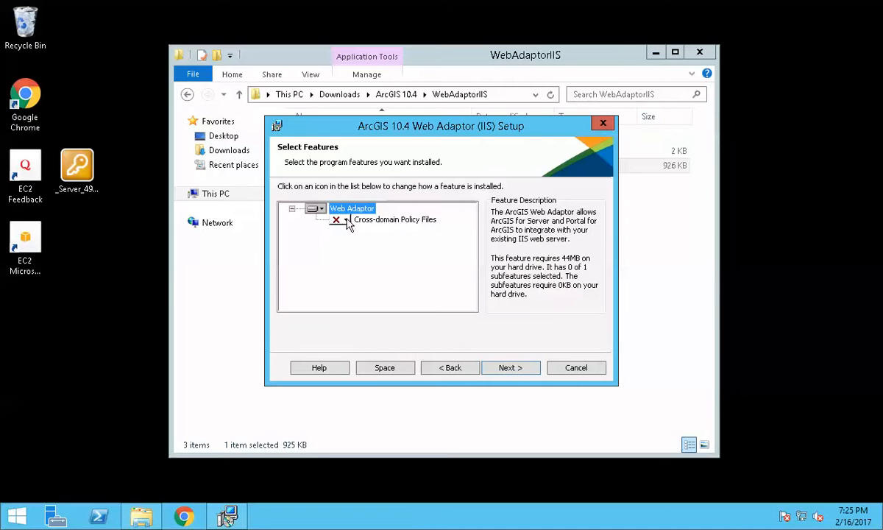
mouse_move(376, 226)
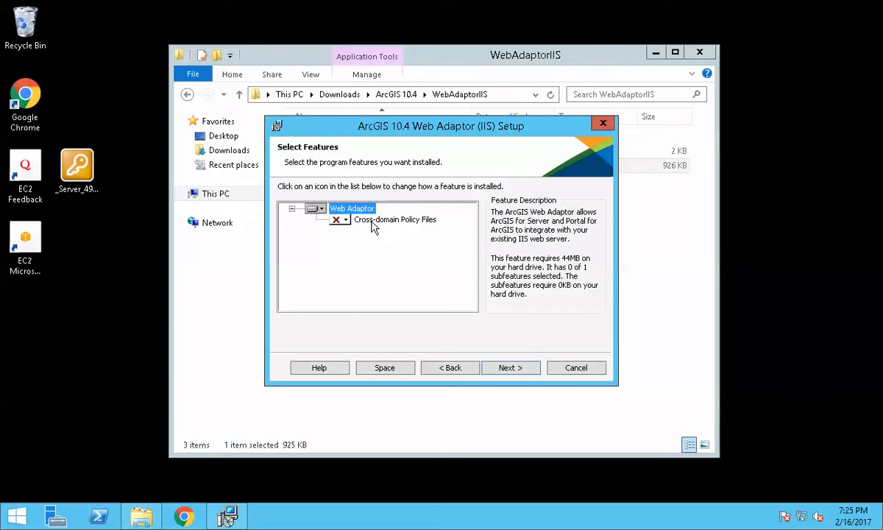
mouse_move(457, 276)
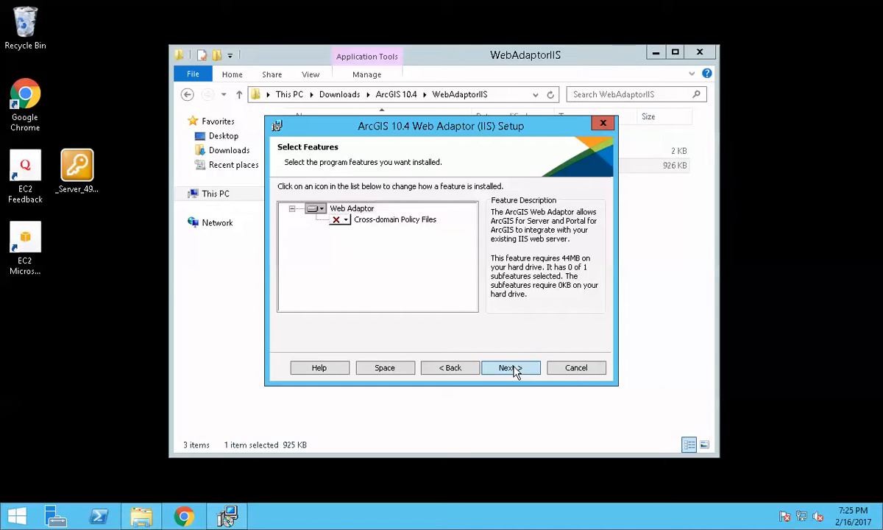
click(510, 367)
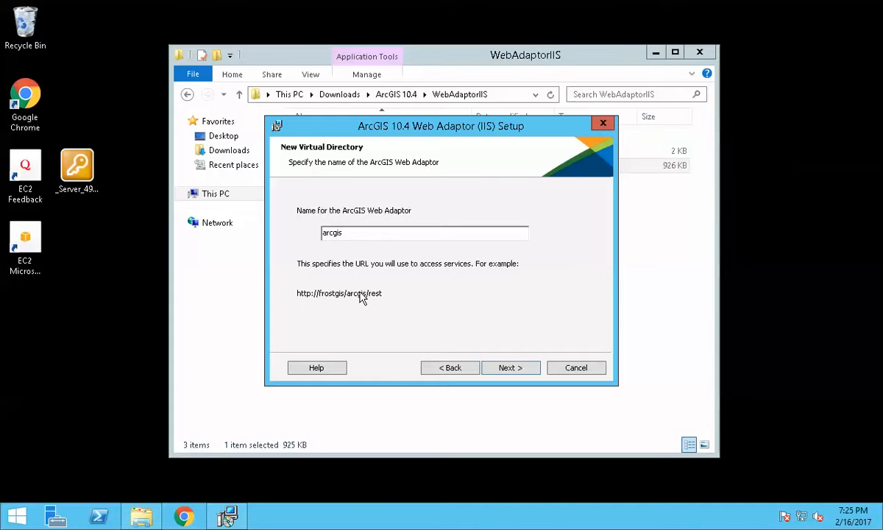
mouse_move(307, 305)
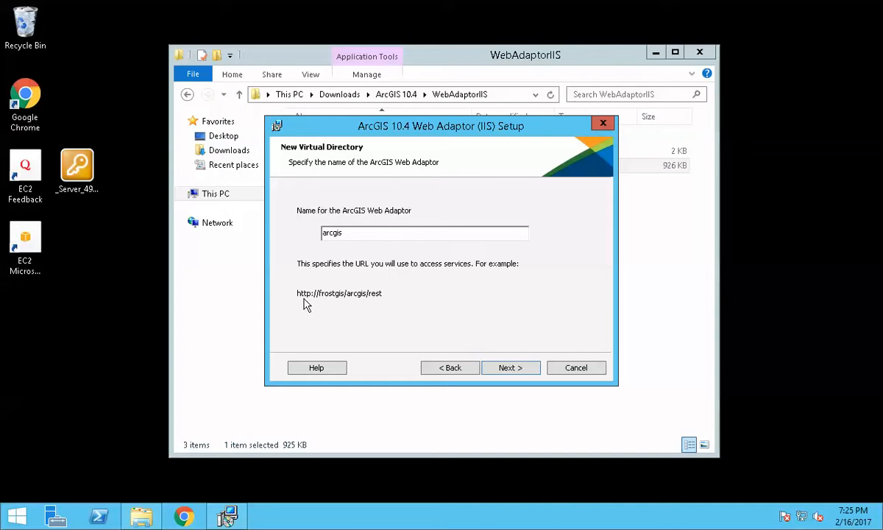
mouse_move(322, 304)
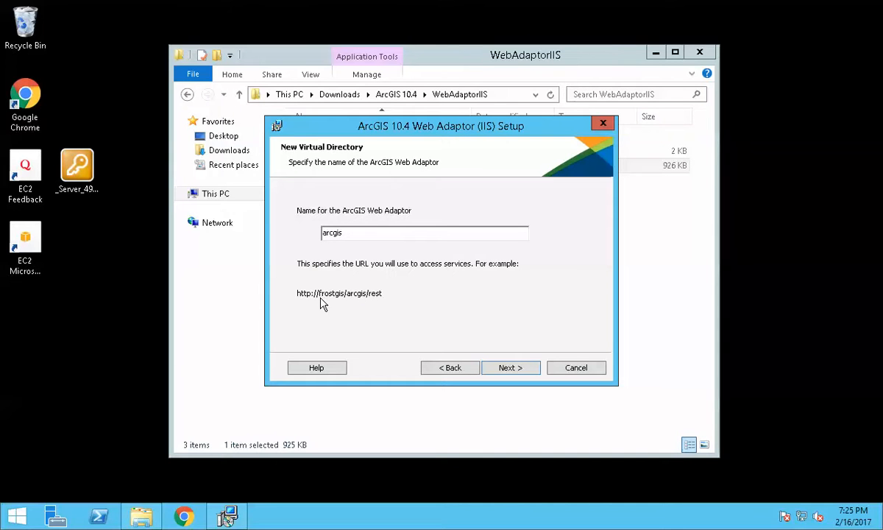
mouse_move(353, 305)
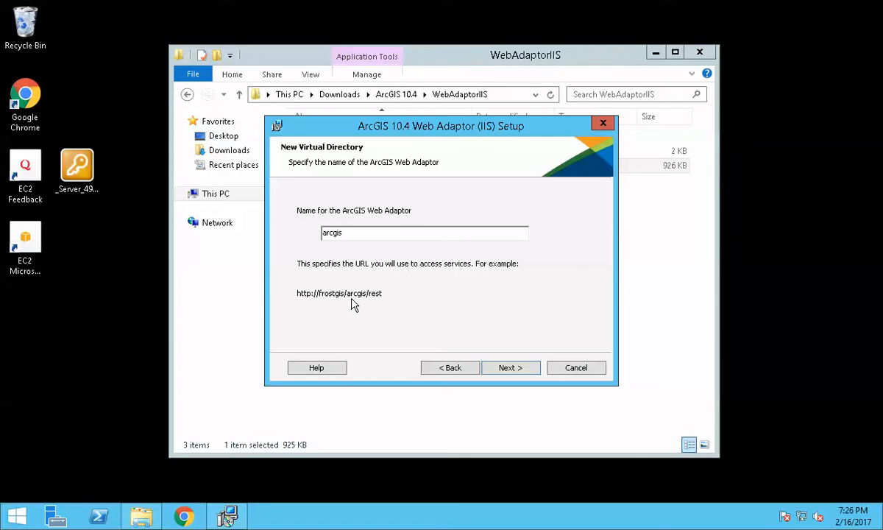
mouse_move(351, 305)
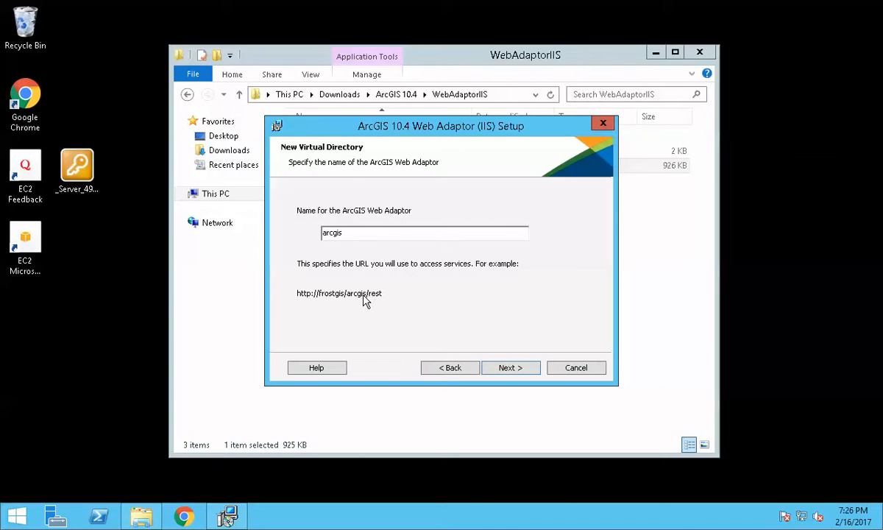
mouse_move(371, 295)
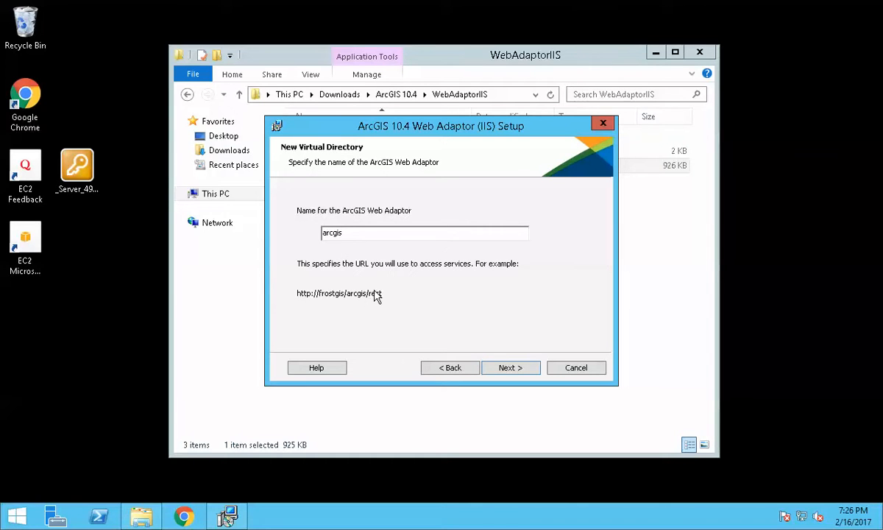
mouse_move(493, 349)
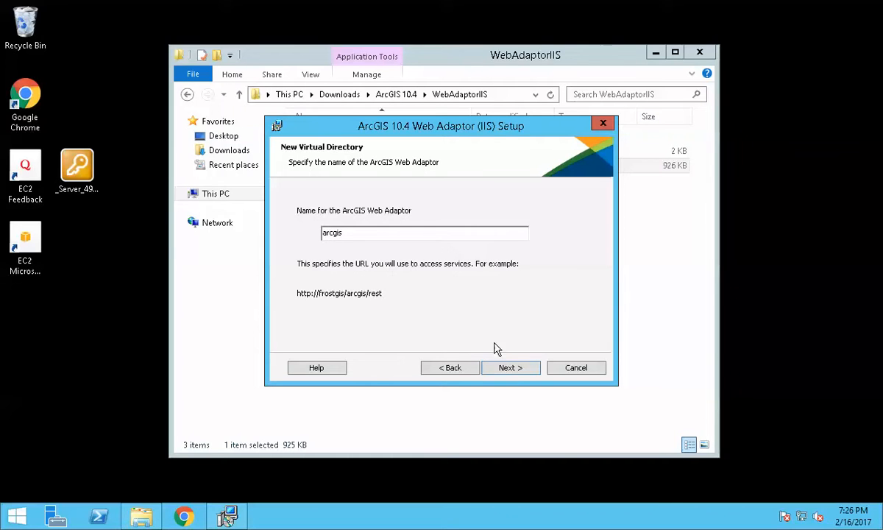
- Accept the default virtual directory name 'arcgis'
click(510, 367)
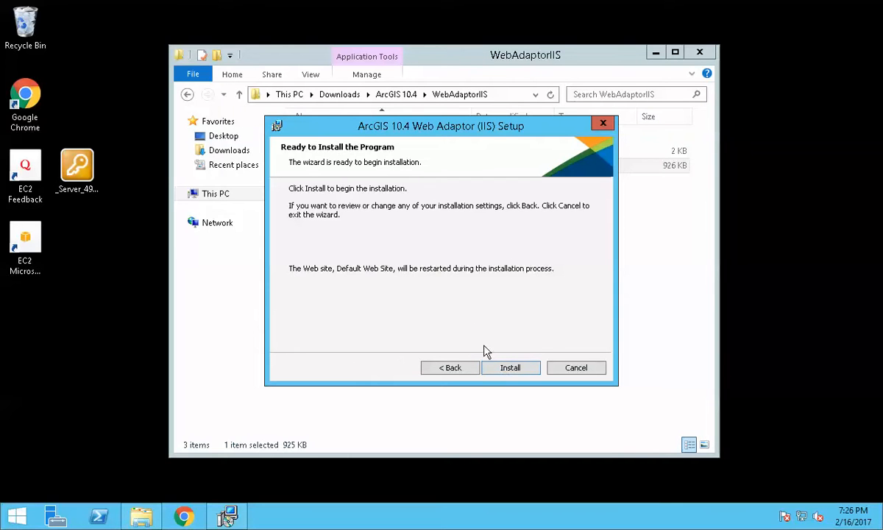
- Run the Web Adaptor installation to completion and finish the wizard
click(510, 368)
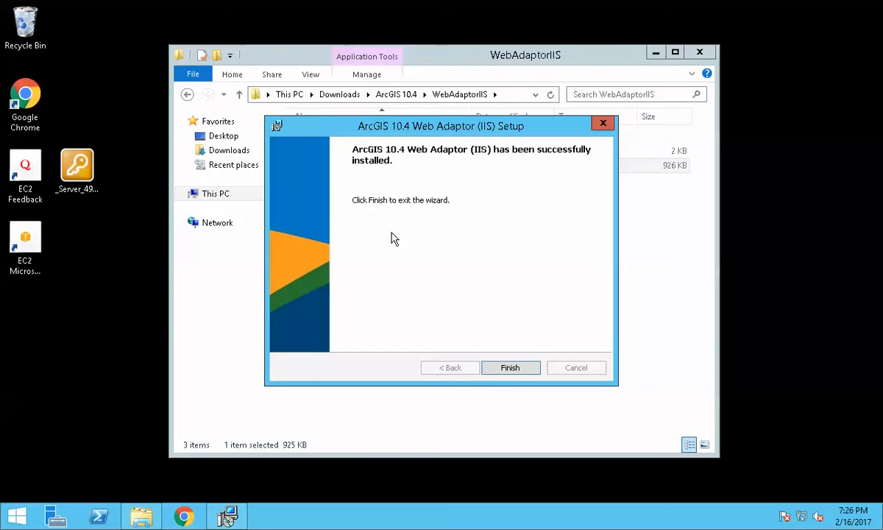
click(510, 367)
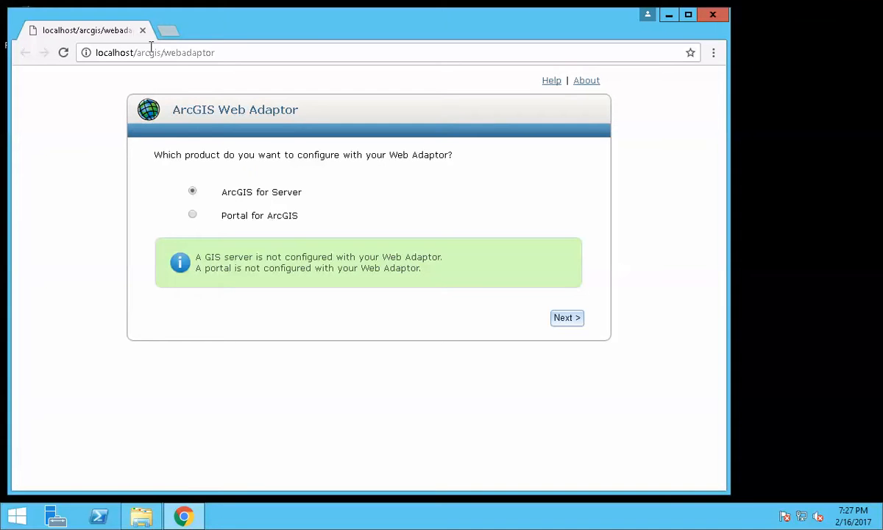
mouse_move(258, 197)
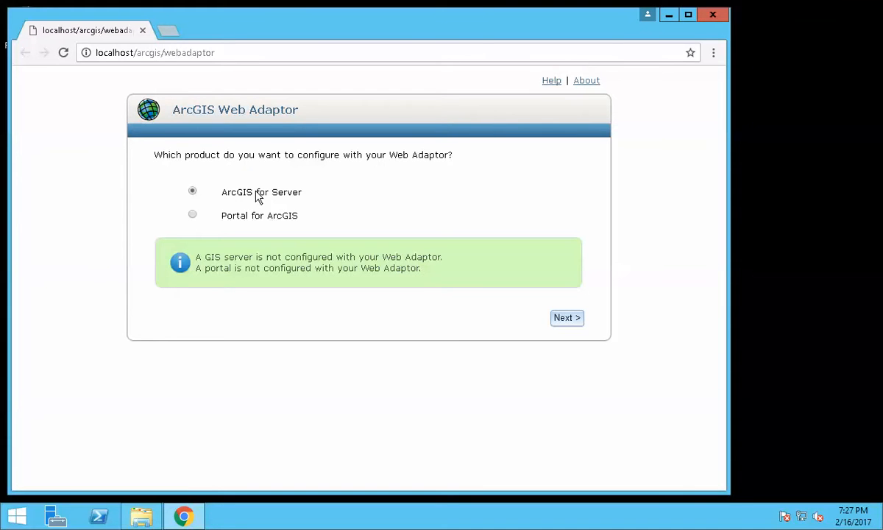
mouse_move(234, 186)
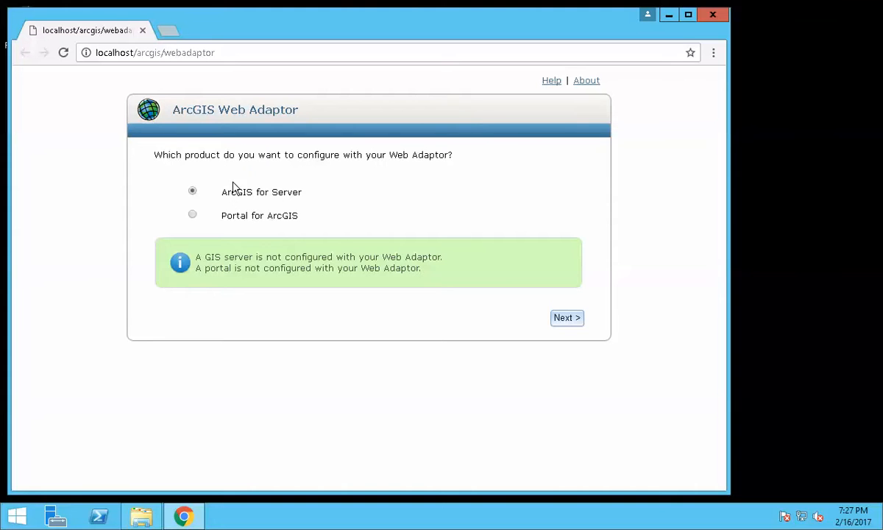
mouse_move(234, 204)
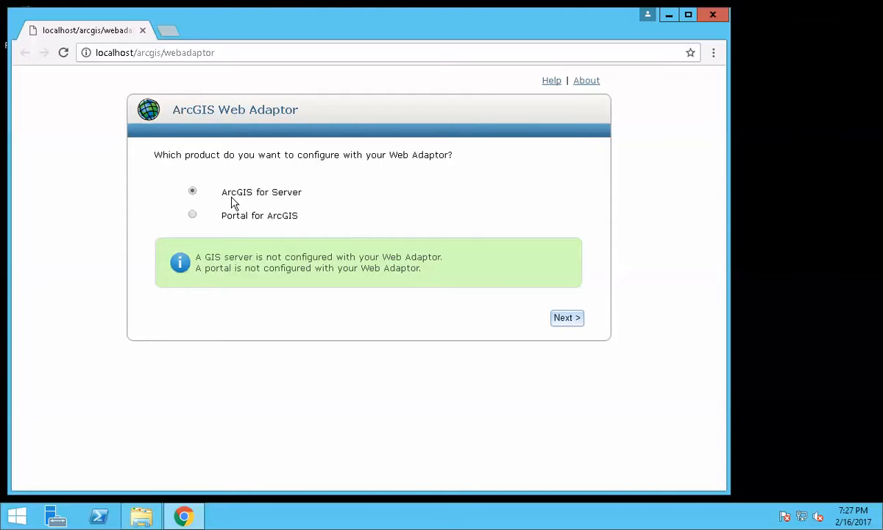
- Choose ArcGIS for Server as the product and proceed to server configuration
click(566, 317)
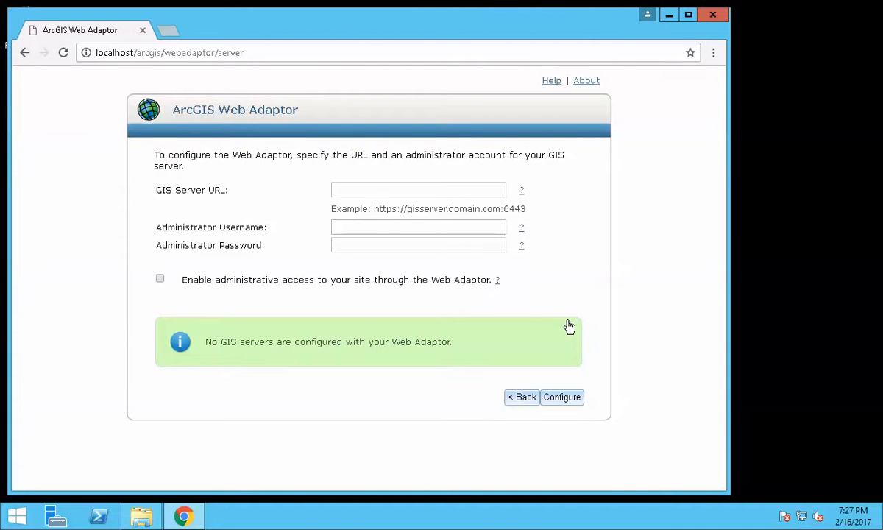
click(418, 190)
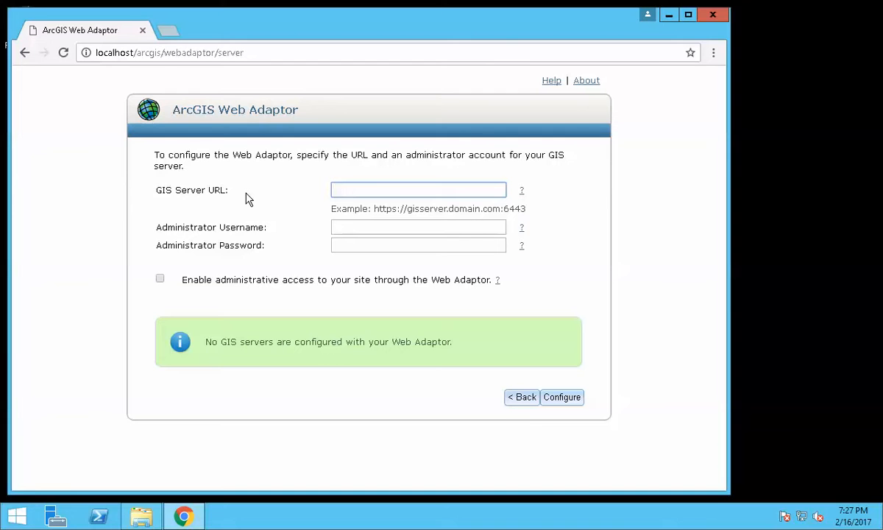
click(418, 190)
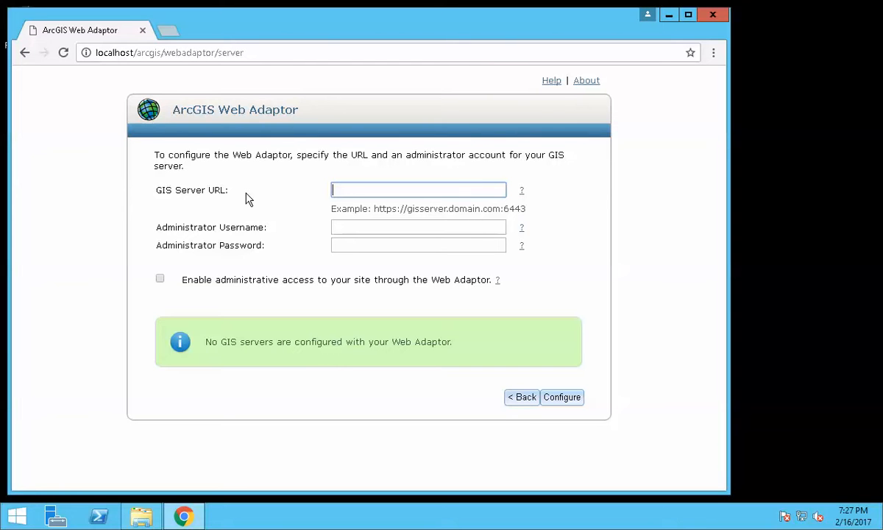
text(http://)
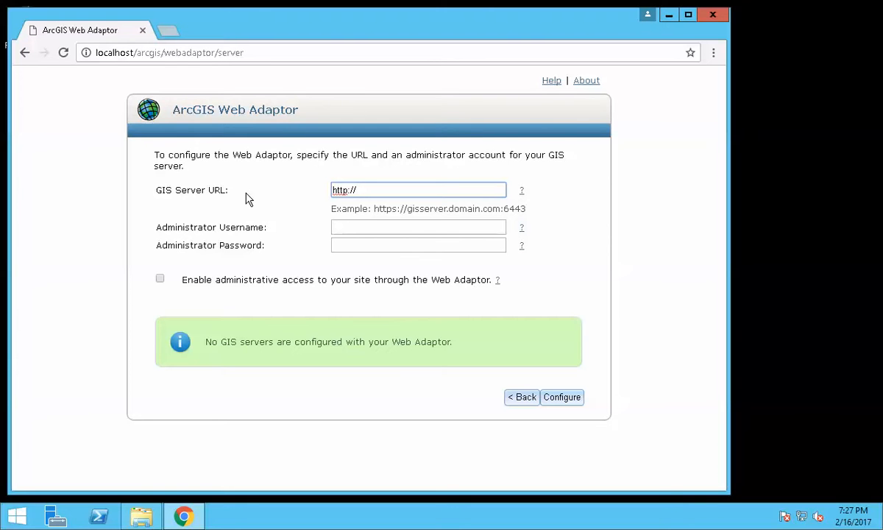
text(loca)
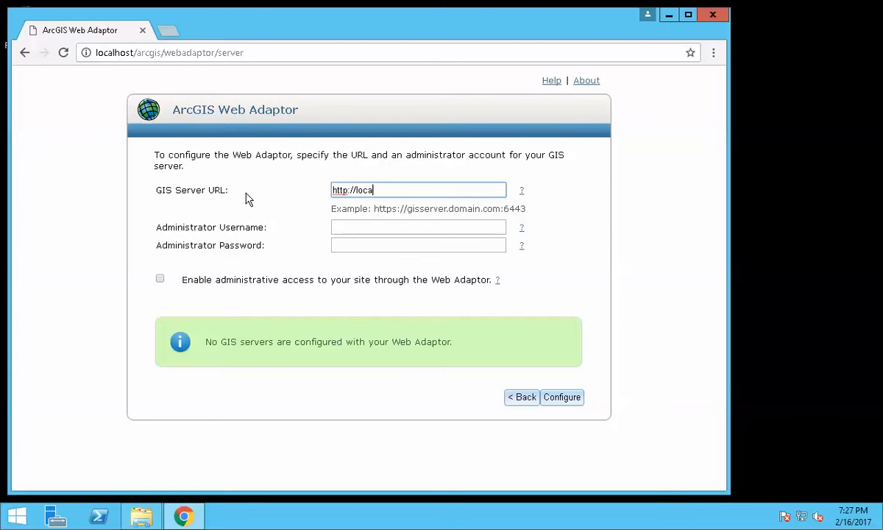
text(lhost)
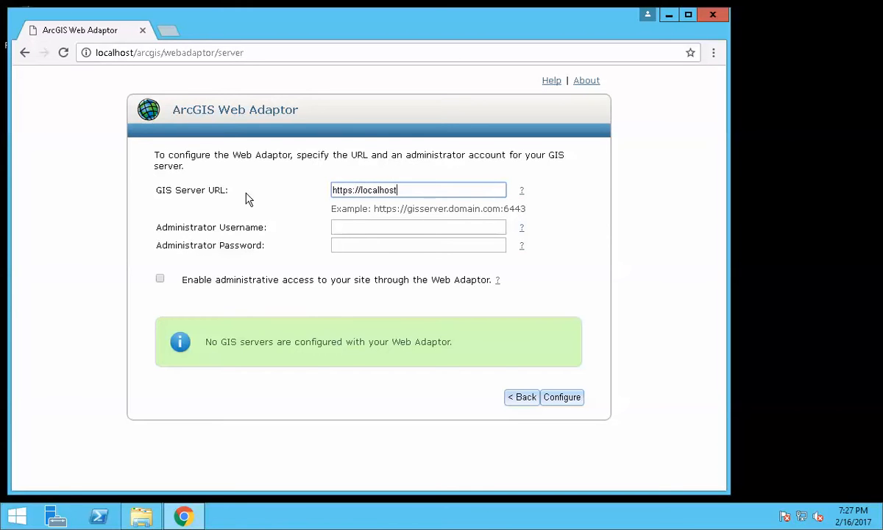
text(6)
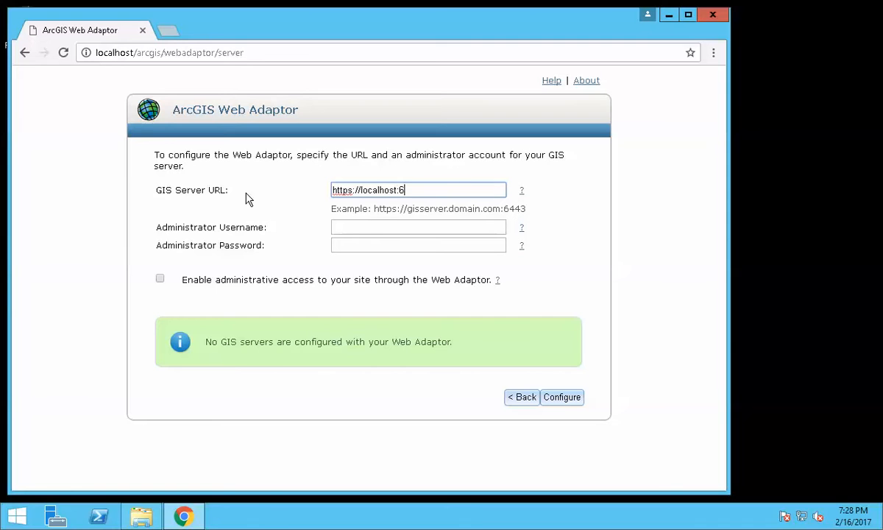
text(443)
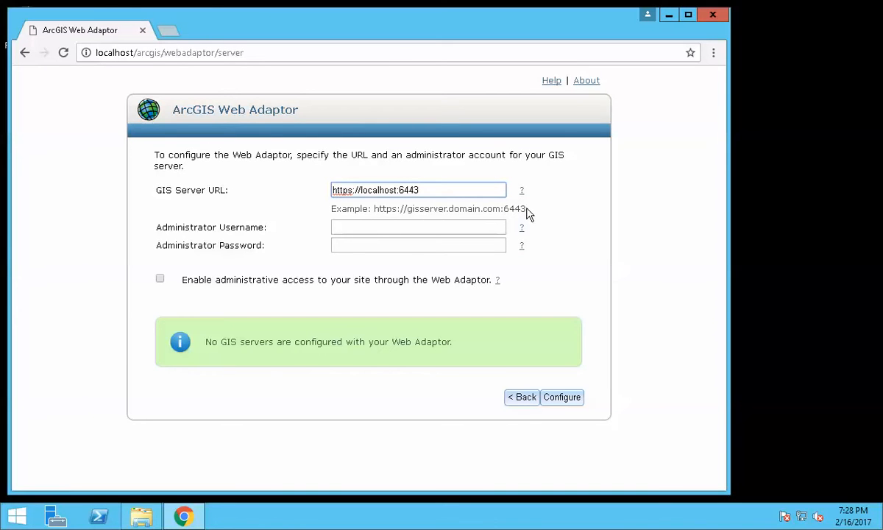
- Enter the siteadmin administrator credentials and configure the Web Adaptor
click(418, 227)
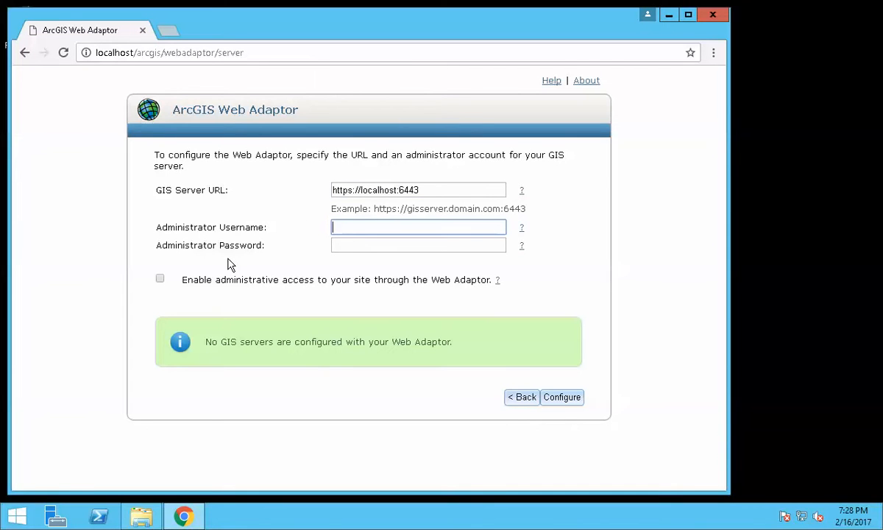
mouse_move(206, 224)
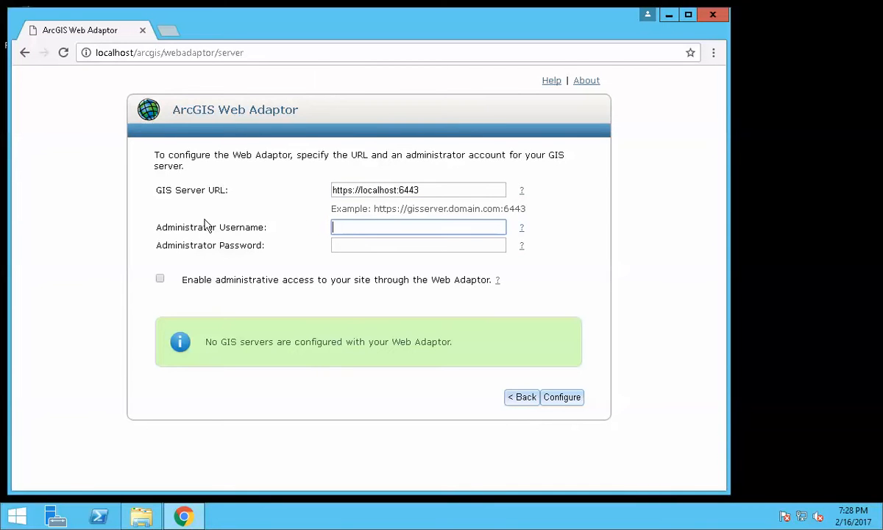
mouse_move(218, 204)
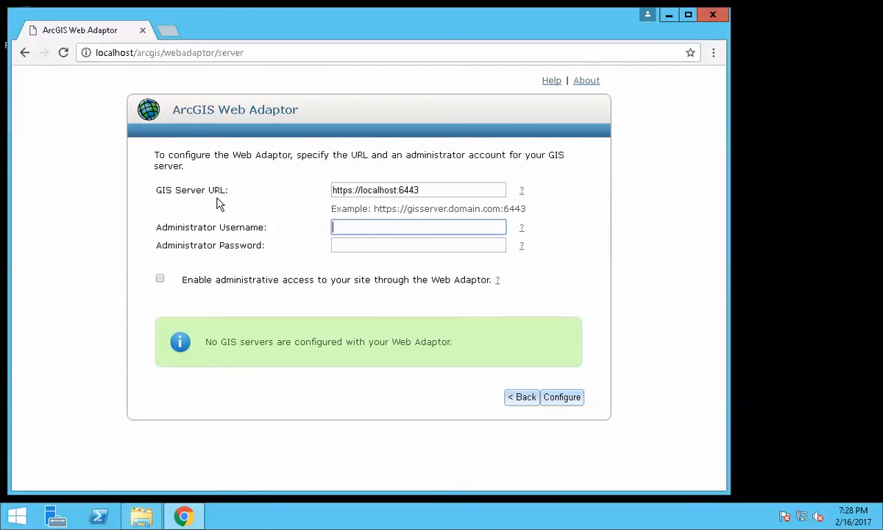
text(site)
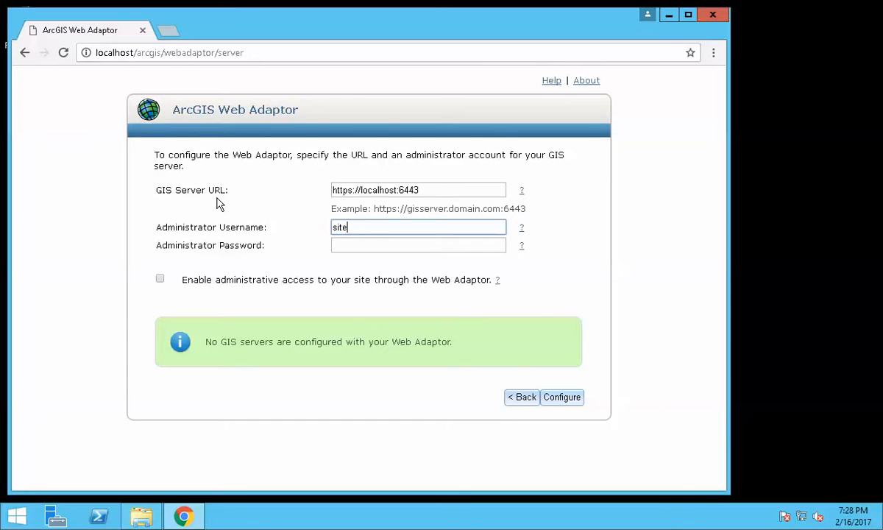
text(admin)
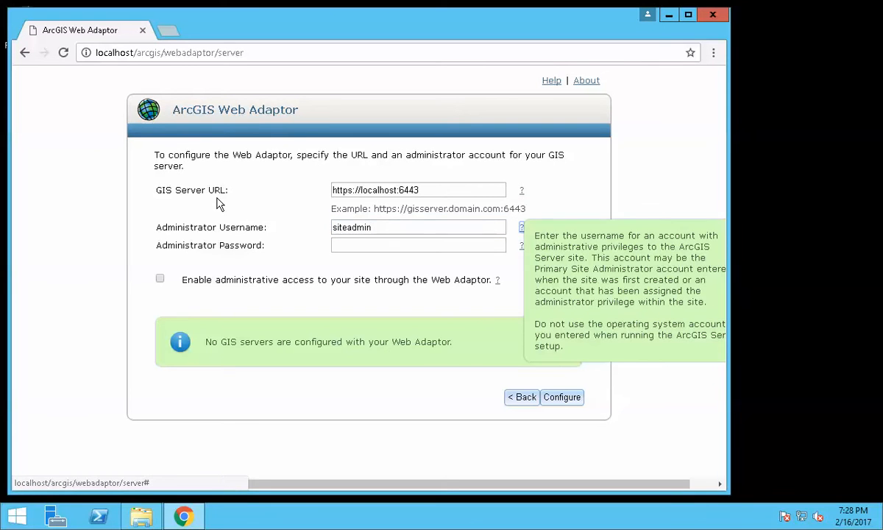
click(418, 244)
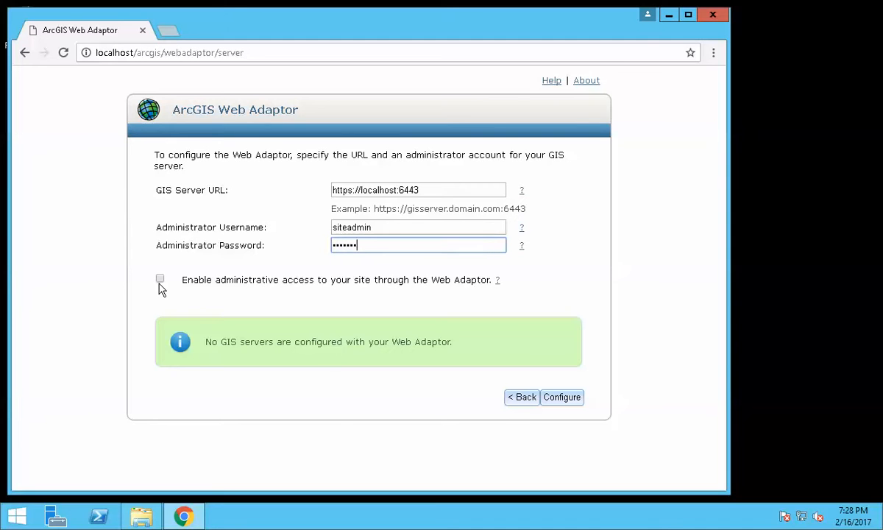
mouse_move(300, 291)
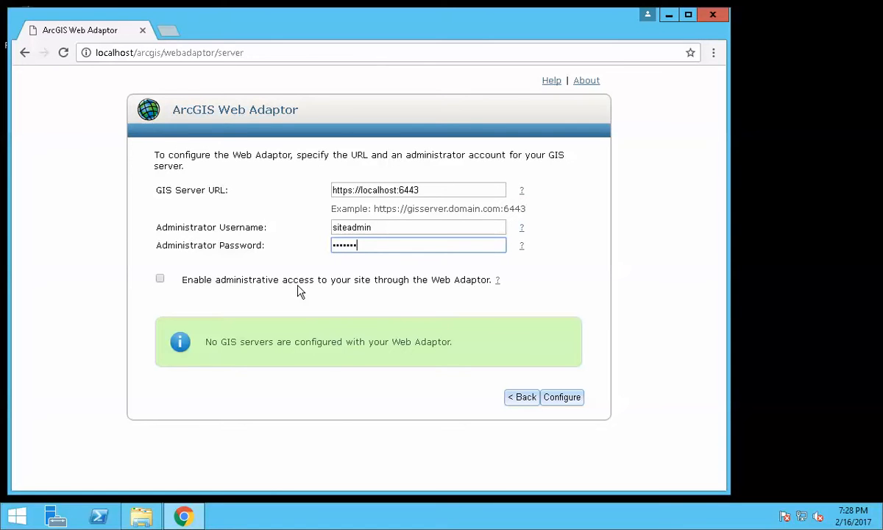
mouse_move(305, 268)
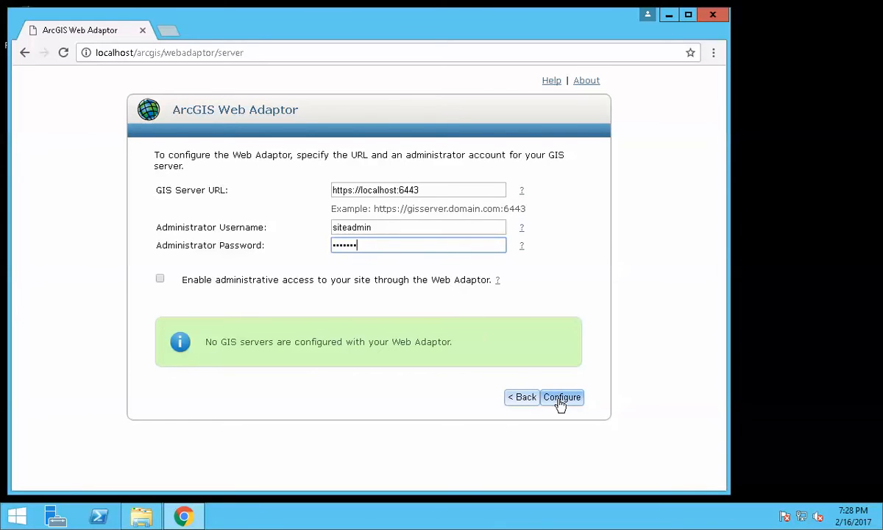
click(562, 396)
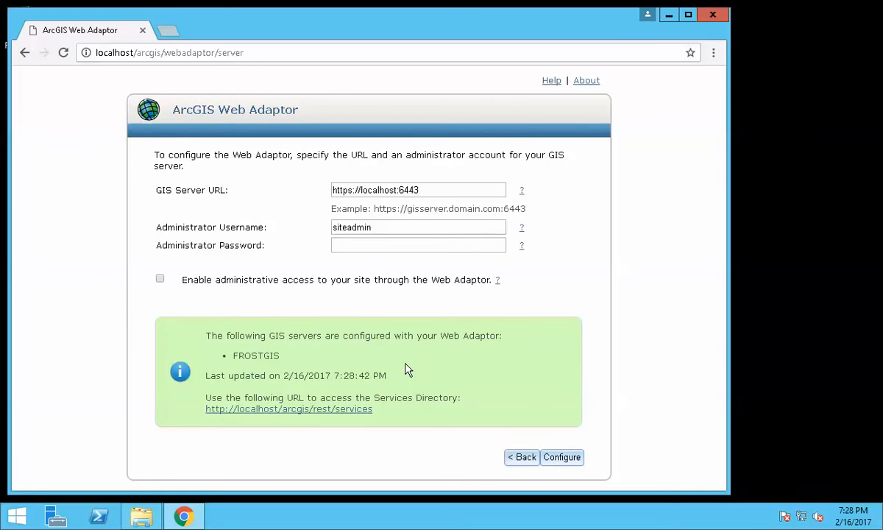
mouse_move(427, 323)
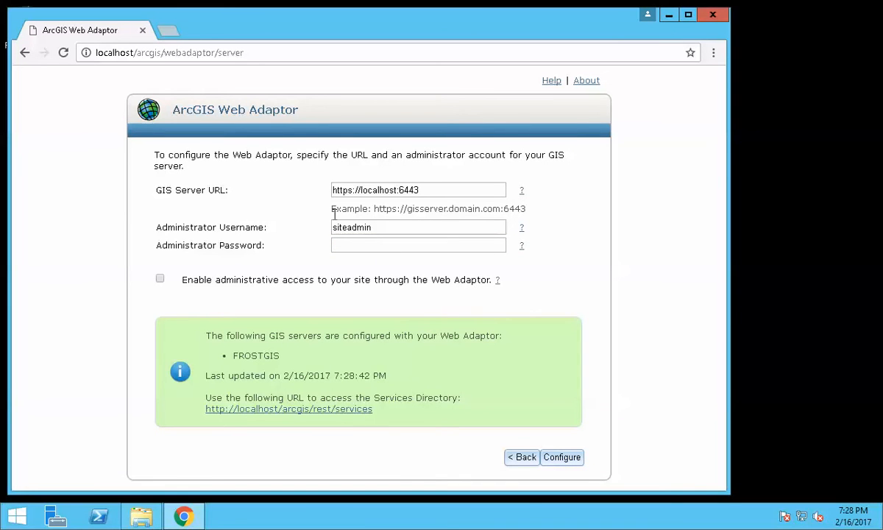
- Load localhost/arcgis/rest/services in a new tab and select the port in the address
click(169, 30)
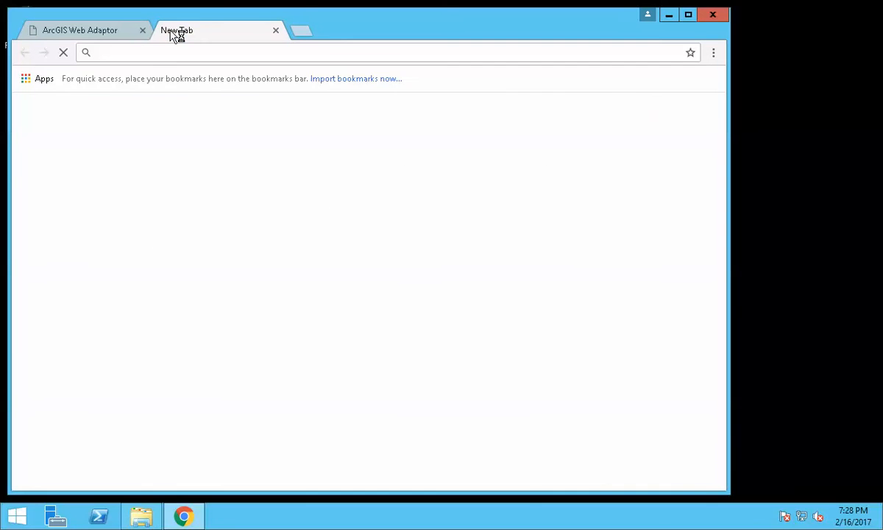
text(localhost:6080/arcgis/rest/services)
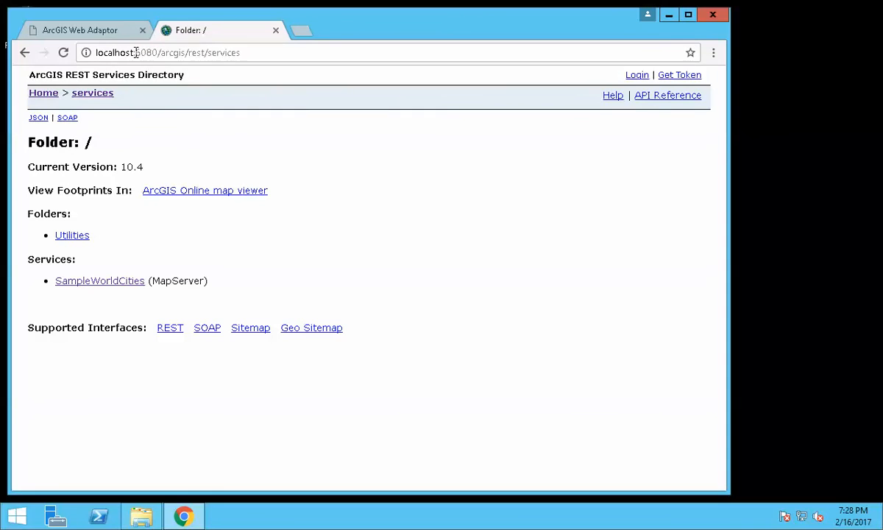
click(167, 52)
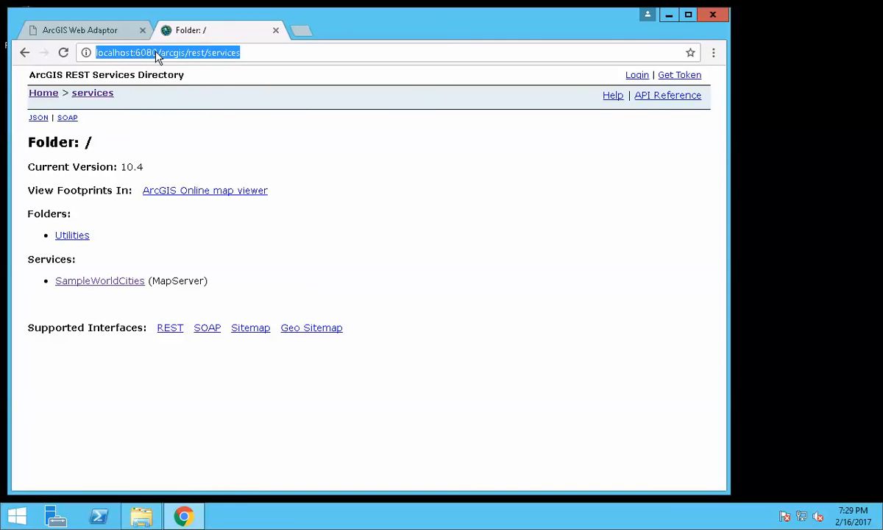
double_click(146, 52)
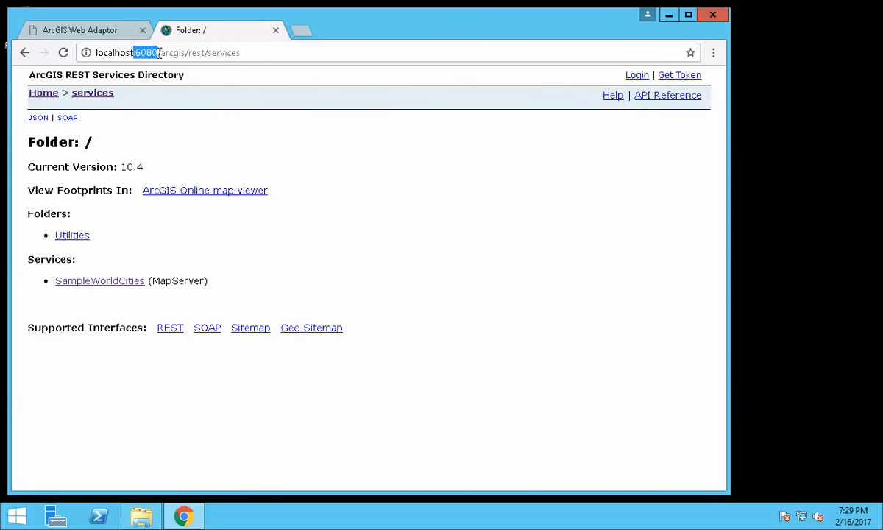